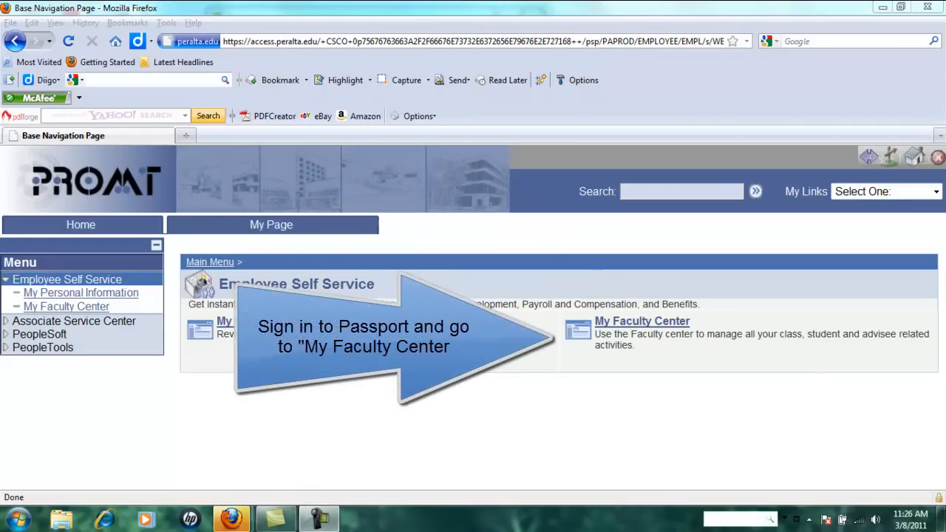
pyautogui.moveTo(641, 321)
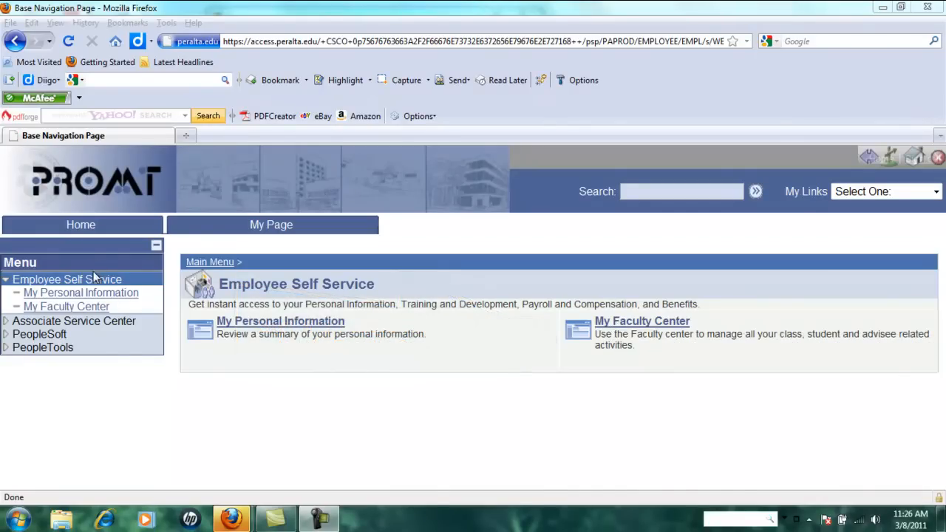
pyautogui.moveTo(535, 322)
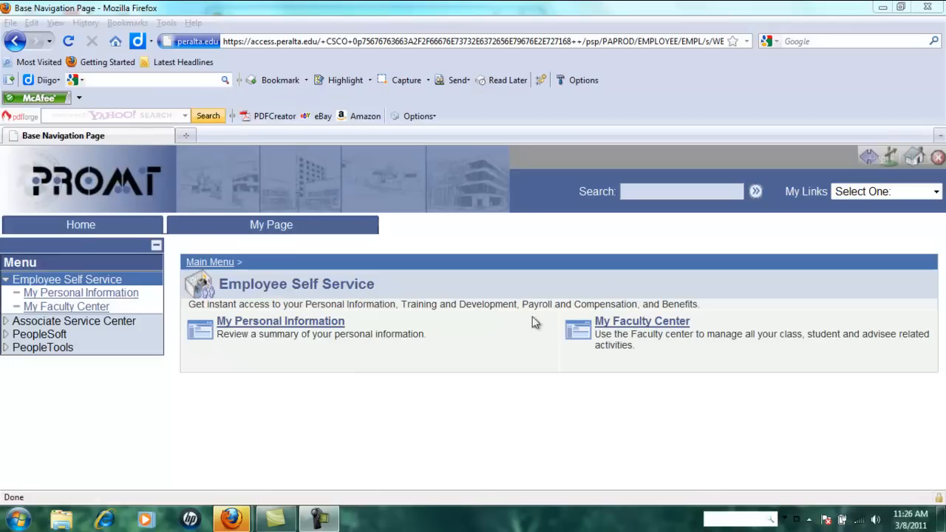
# Step: Go to My Faculty Center and scroll down to the Spring 2011 teaching schedule
pyautogui.click(641, 320)
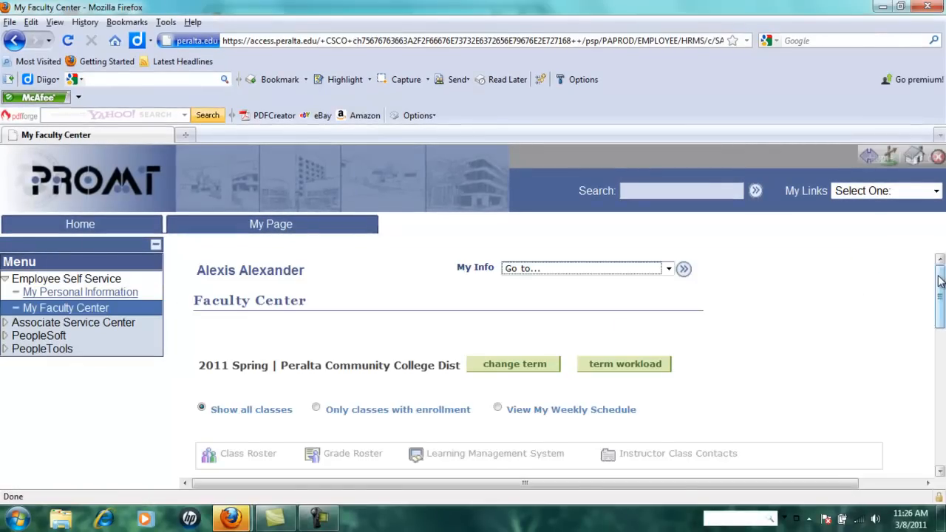
pyautogui.scroll(-3)
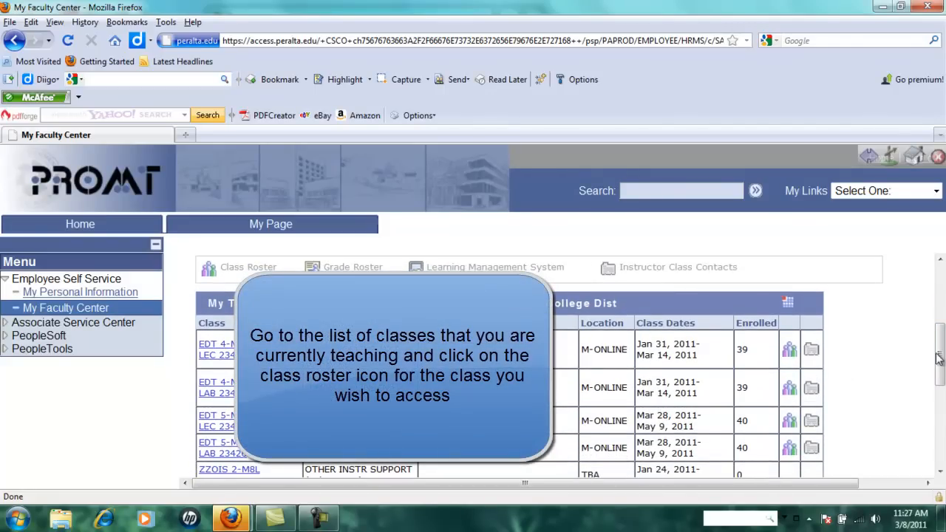
pyautogui.scroll(-3)
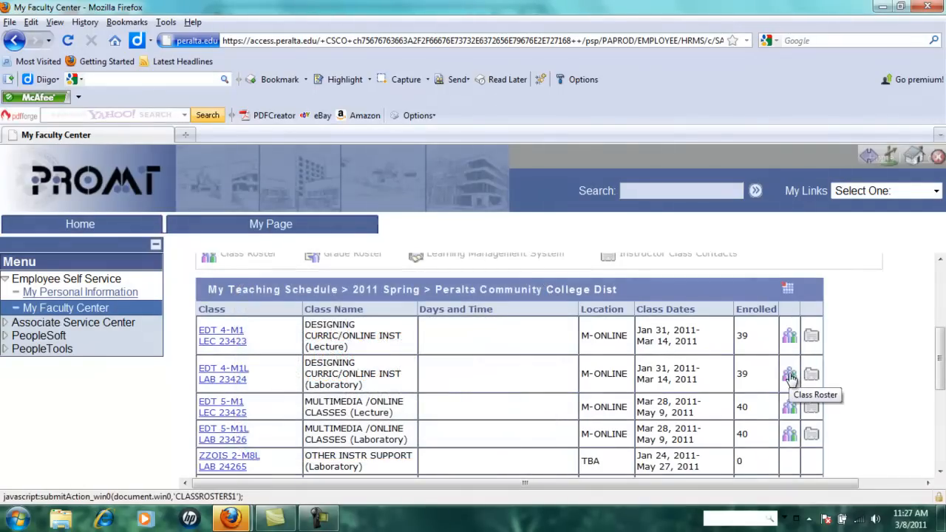
# Step: Open the roster for EDT 4-M1L LAB 23424 and start downloading its enrolled students
pyautogui.click(789, 374)
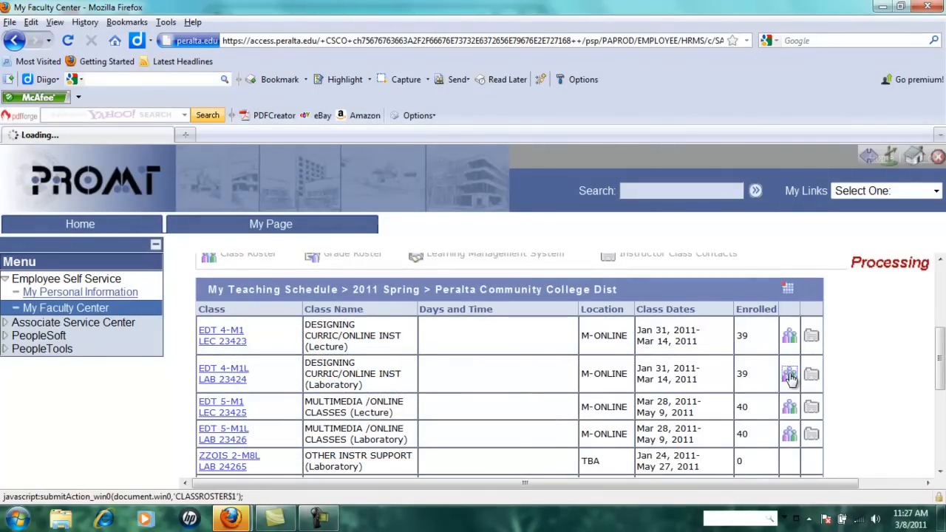
pyautogui.click(789, 373)
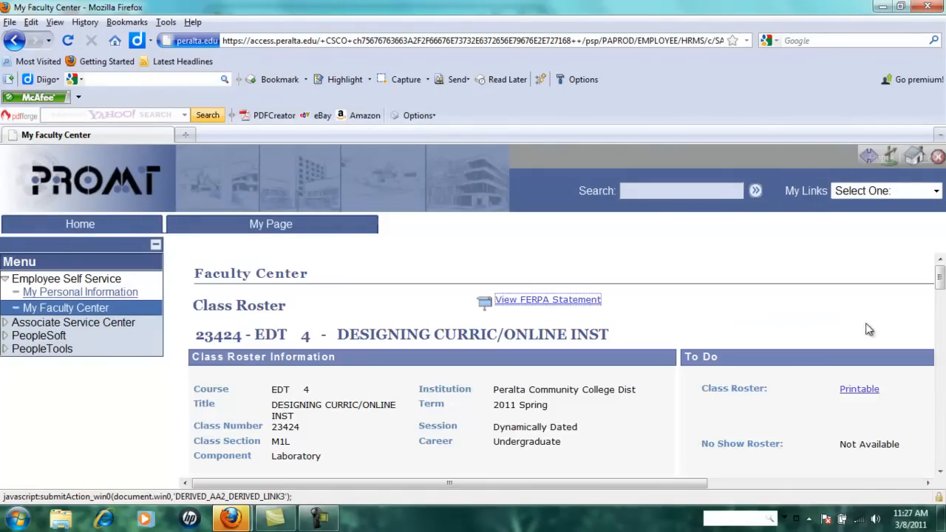
pyautogui.scroll(-3)
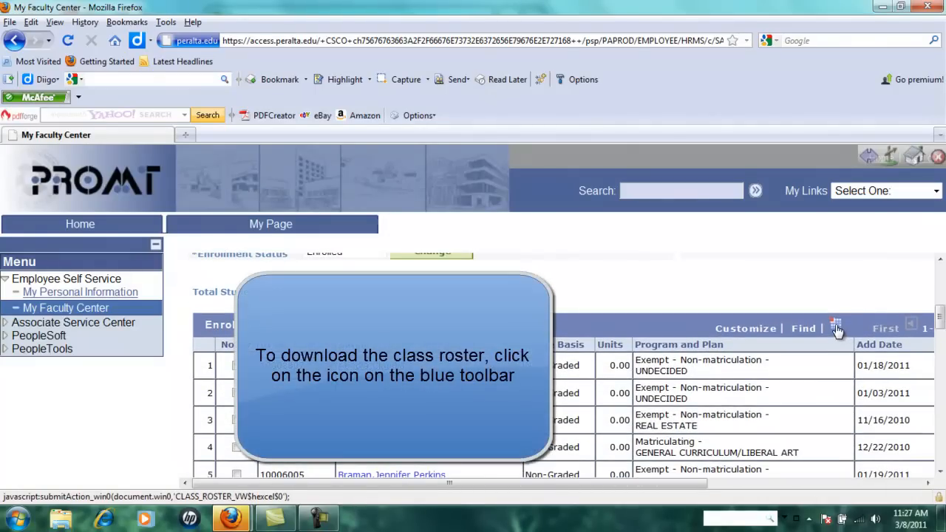
pyautogui.moveTo(836, 326)
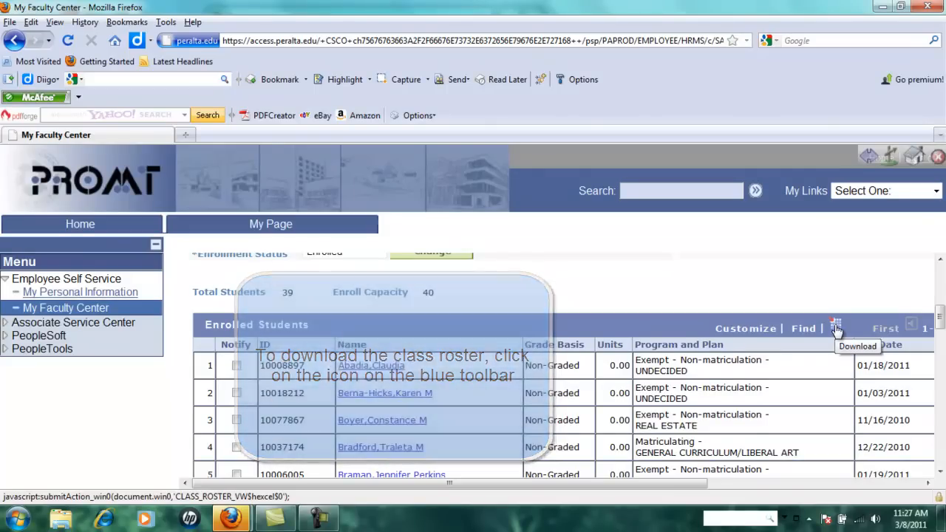
pyautogui.click(837, 325)
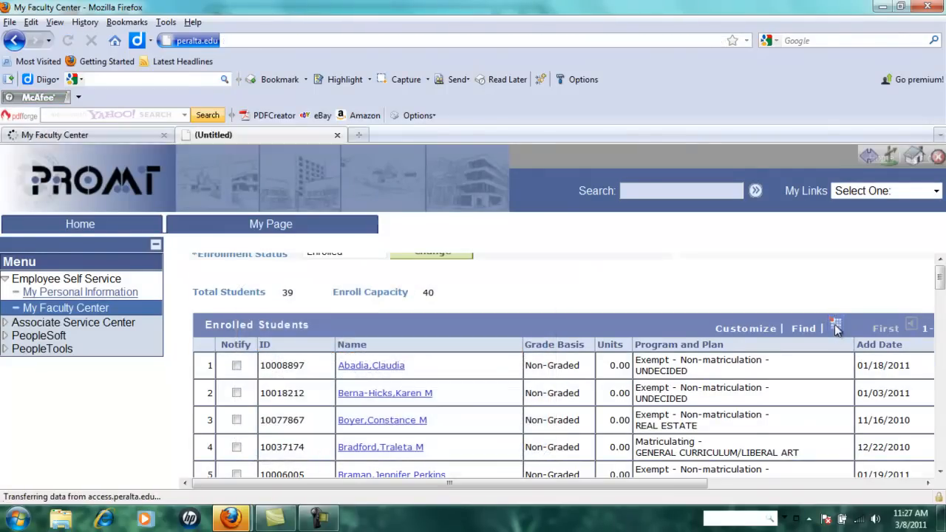
# Step: Confirm opening the downloaded ps.xls roster with Microsoft Excel
pyautogui.click(835, 325)
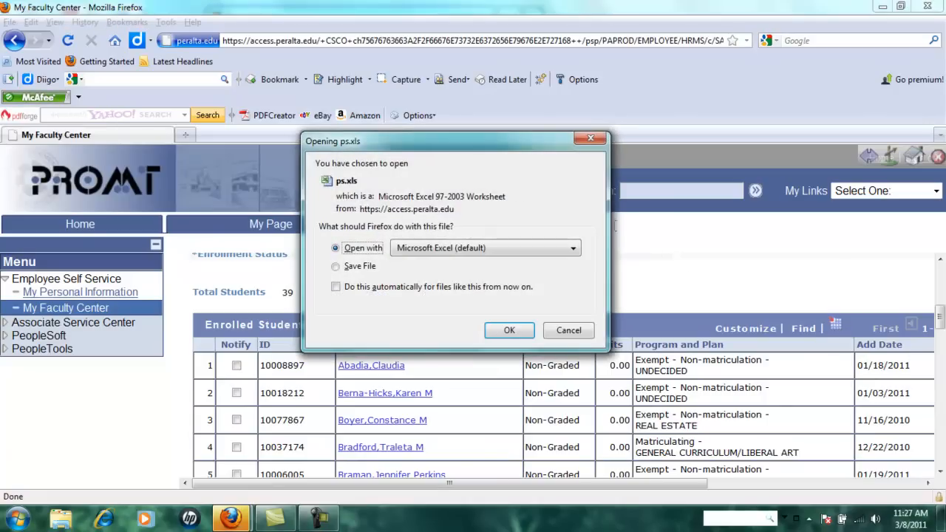
pyautogui.moveTo(417, 176)
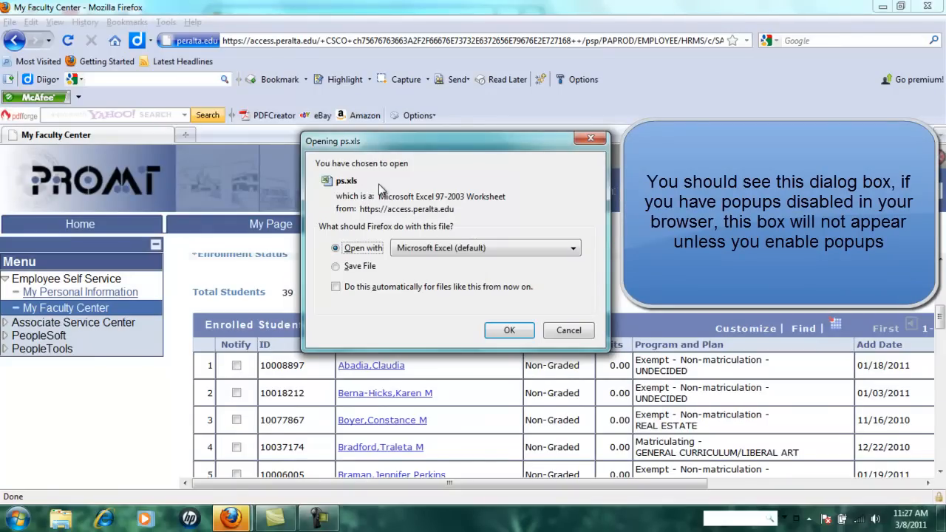
pyautogui.moveTo(432, 179)
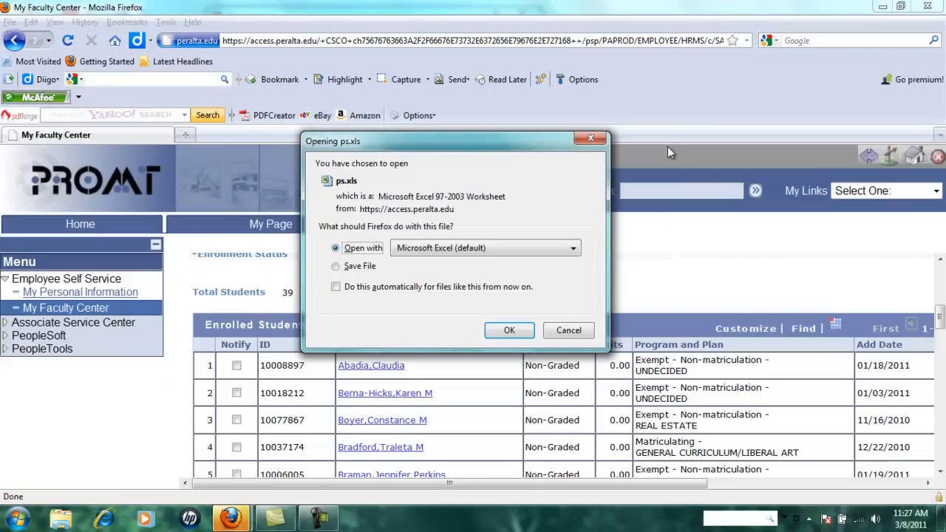
pyautogui.moveTo(521, 226)
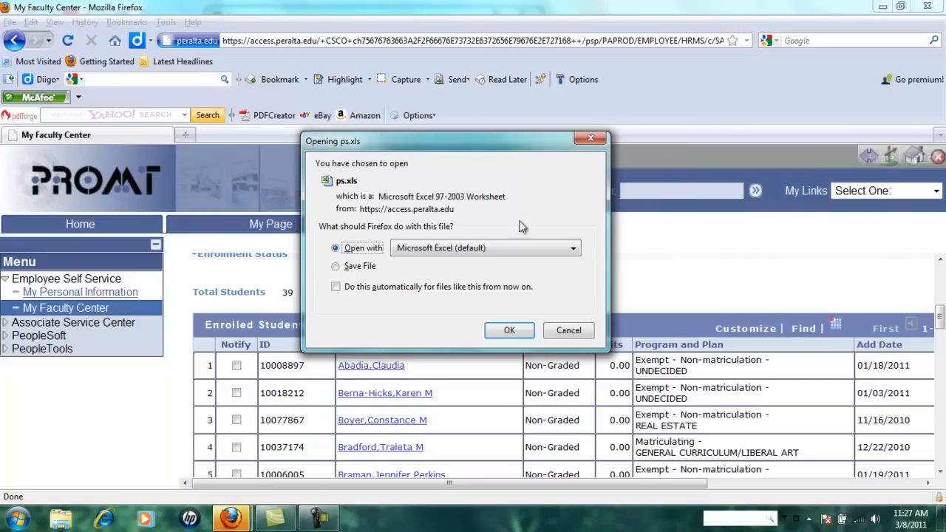
pyautogui.click(509, 331)
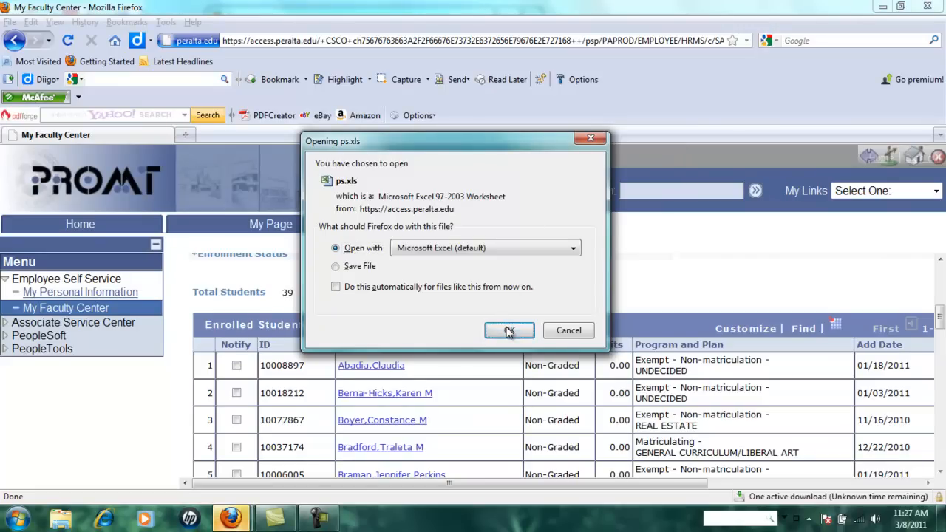
# Step: Accept the file-format warning so the ps-2 roster workbook opens in Excel
pyautogui.click(509, 331)
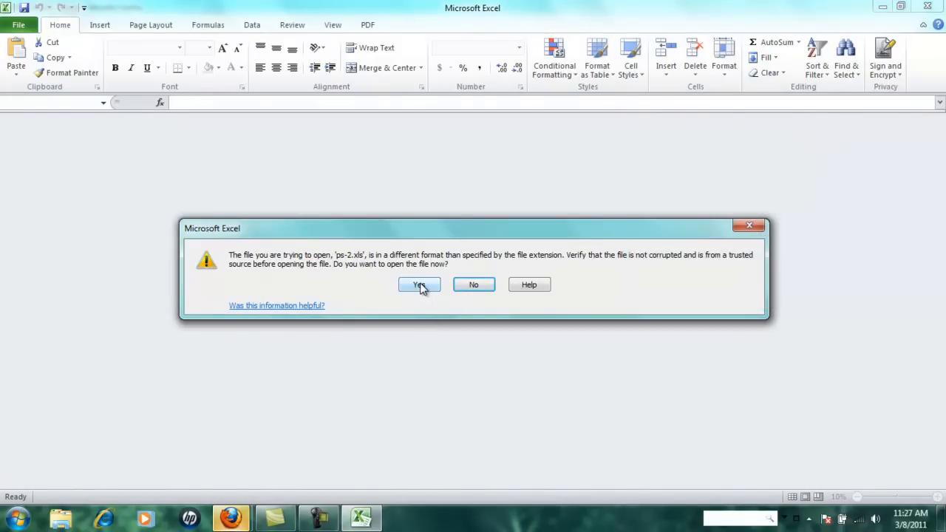
pyautogui.click(420, 283)
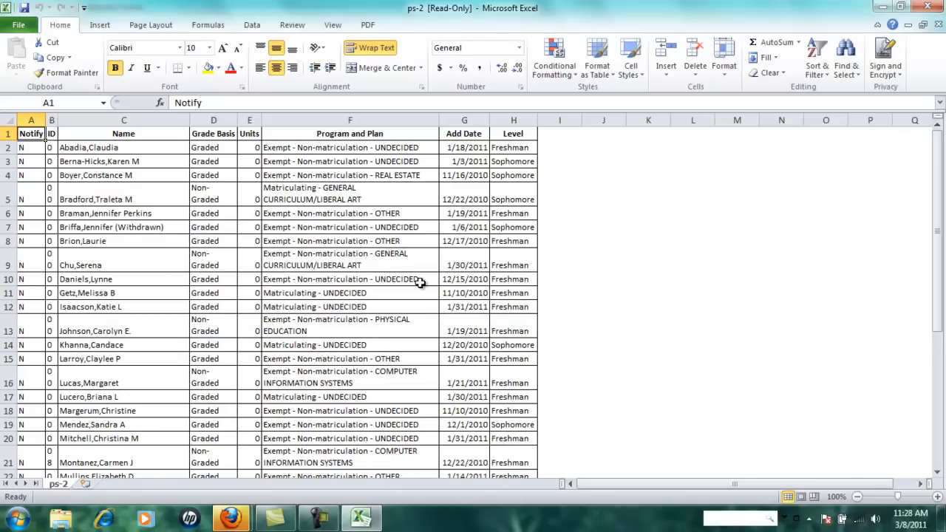
pyautogui.moveTo(198, 208)
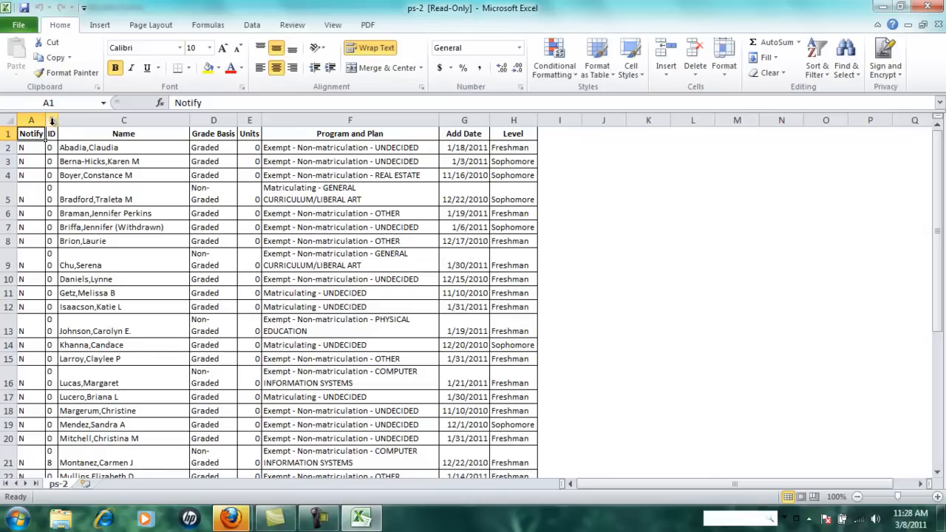
# Step: Clear the contents of the ID and Program and Plan columns
pyautogui.rightClick(52, 120)
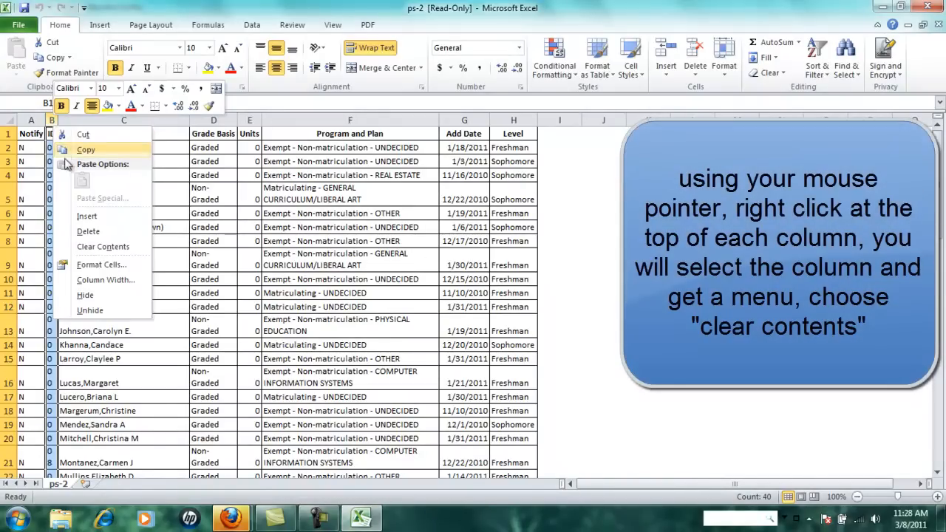
pyautogui.moveTo(104, 245)
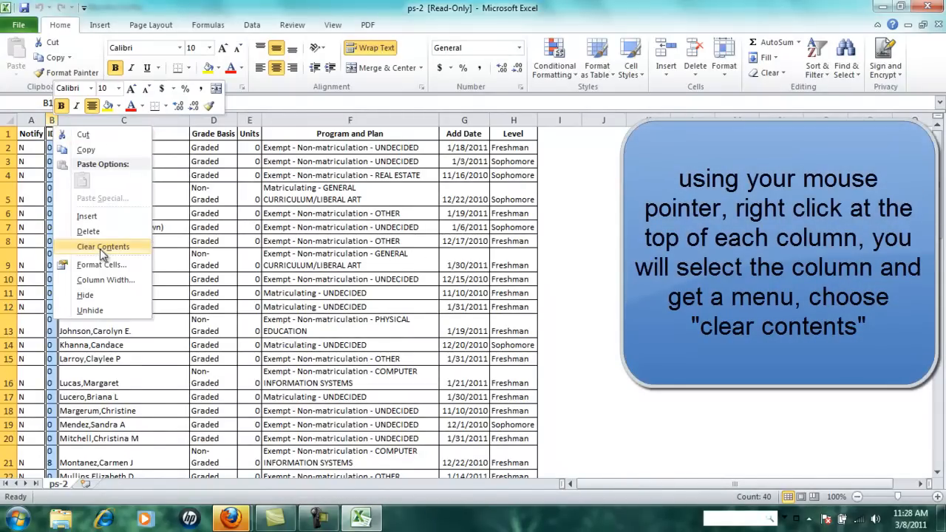
pyautogui.click(102, 245)
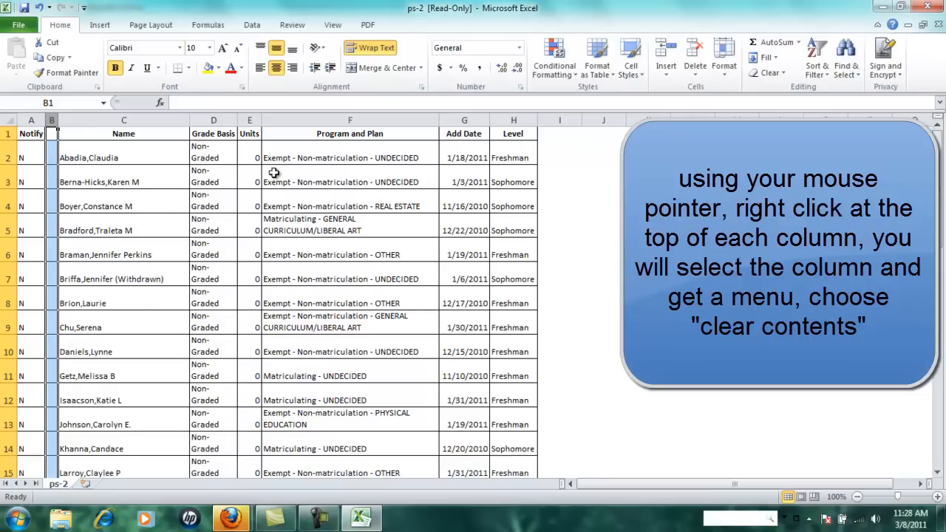
pyautogui.click(349, 133)
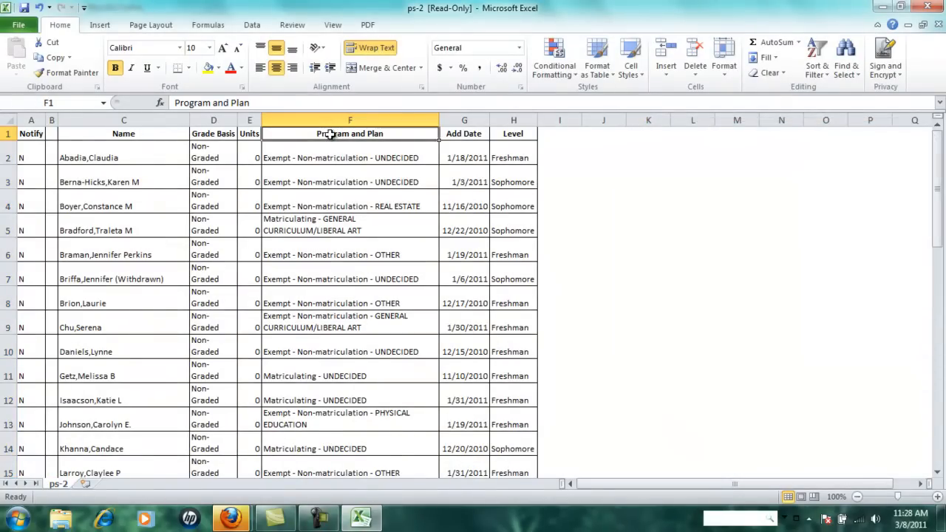
pyautogui.rightClick(349, 133)
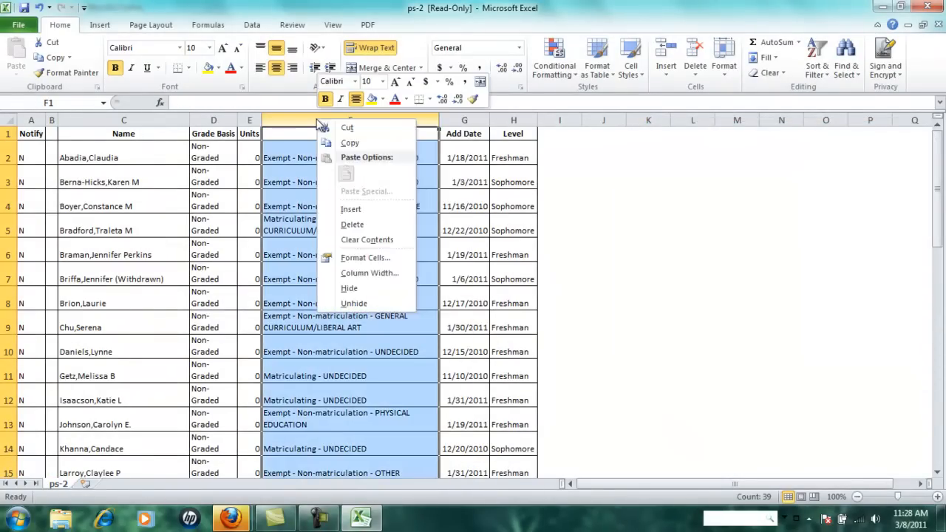
pyautogui.click(367, 239)
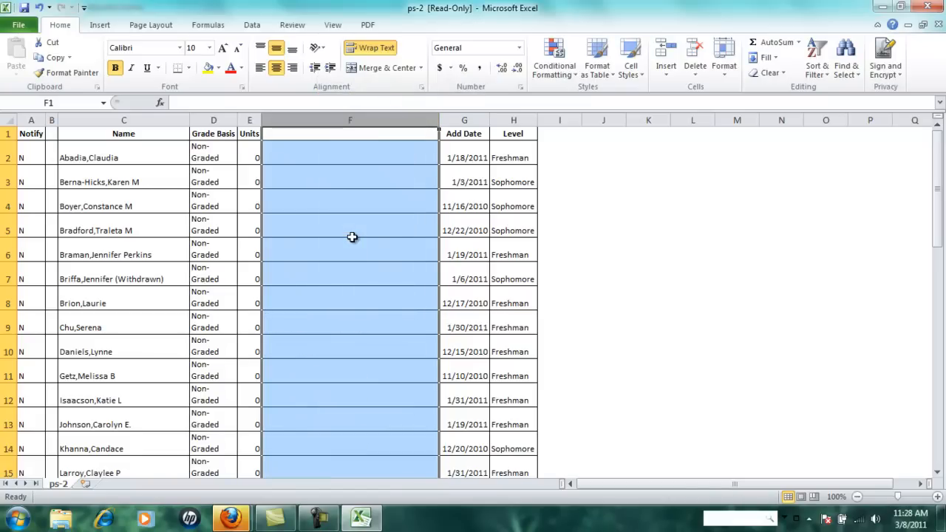
# Step: Clear the contents of the Add Date and Level columns
pyautogui.click(464, 120)
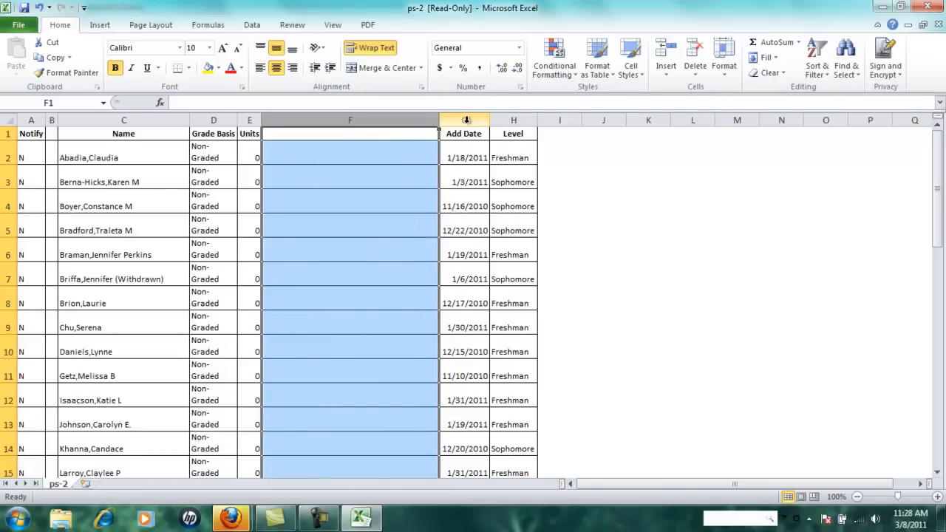
pyautogui.rightClick(464, 119)
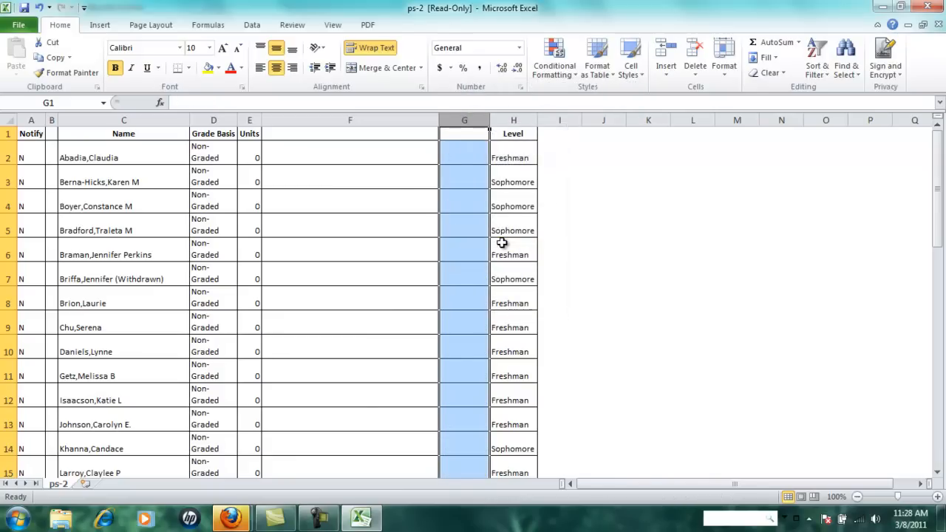
pyautogui.rightClick(513, 120)
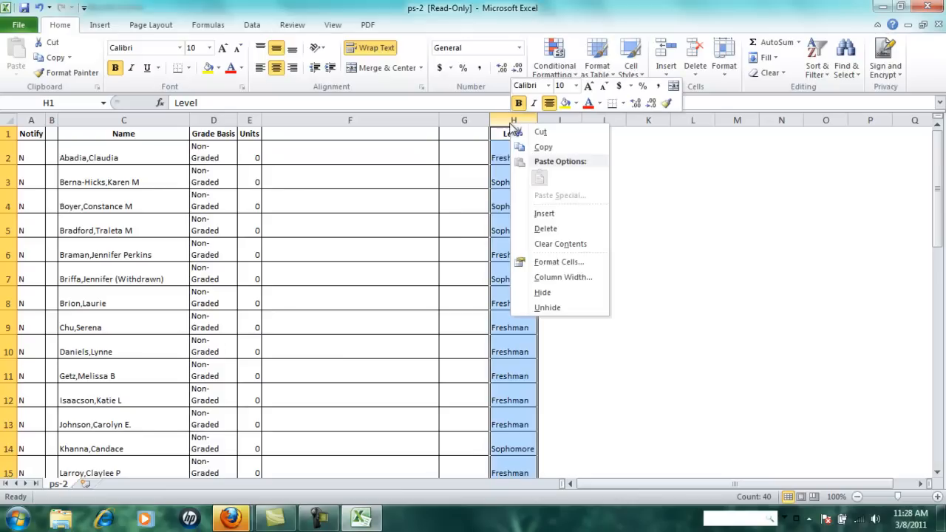
pyautogui.click(545, 227)
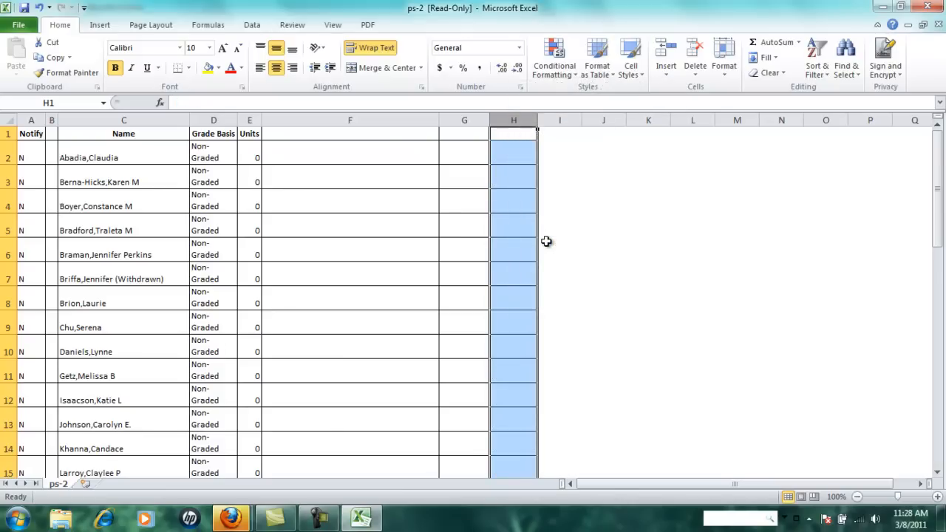
pyautogui.moveTo(499, 167)
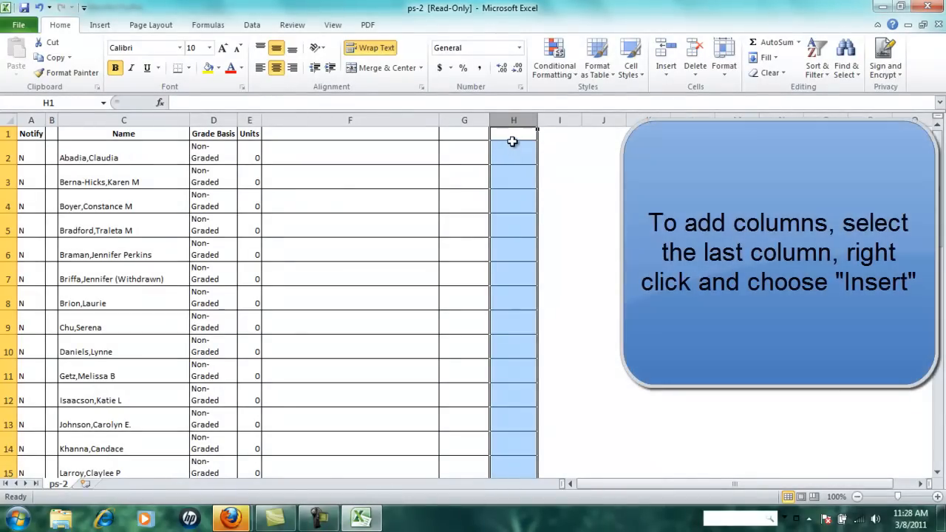
# Step: Insert a new blank column after the last column via Insert > Entire column
pyautogui.rightClick(513, 142)
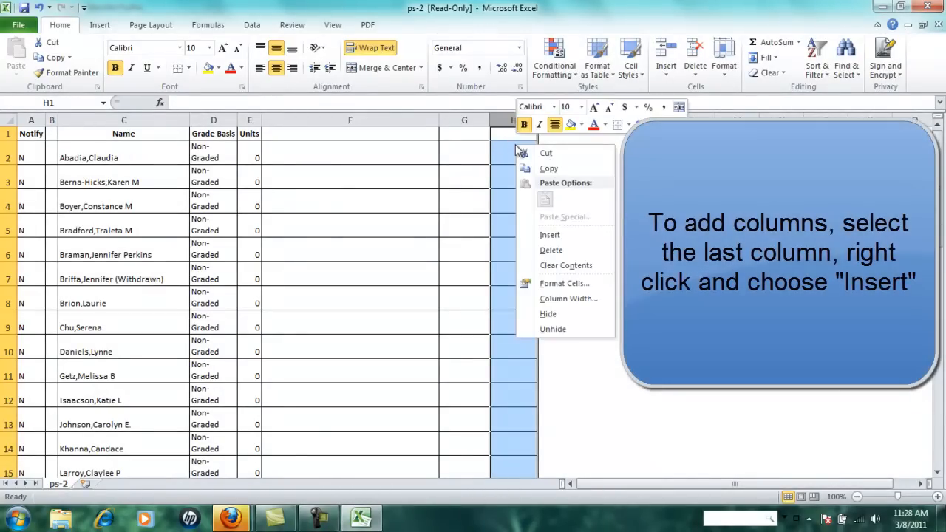
pyautogui.click(550, 233)
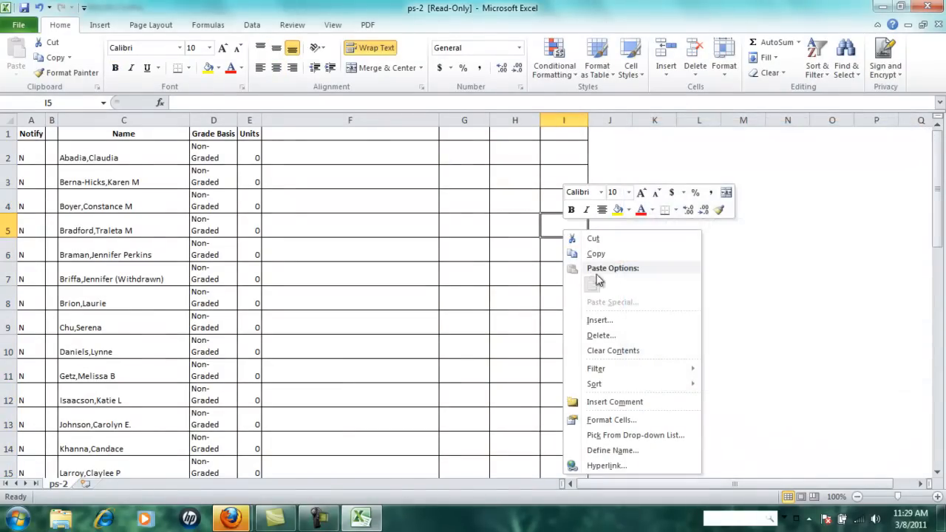
pyautogui.click(600, 319)
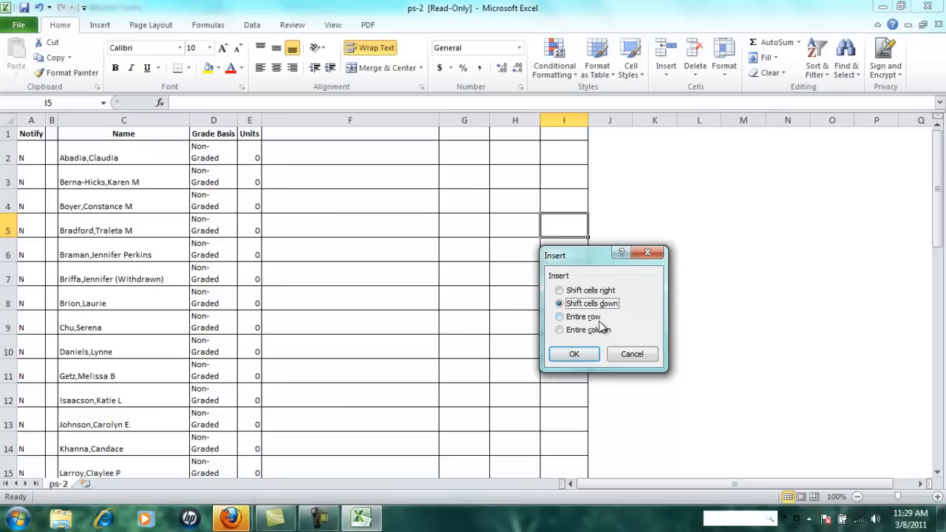
pyautogui.click(559, 329)
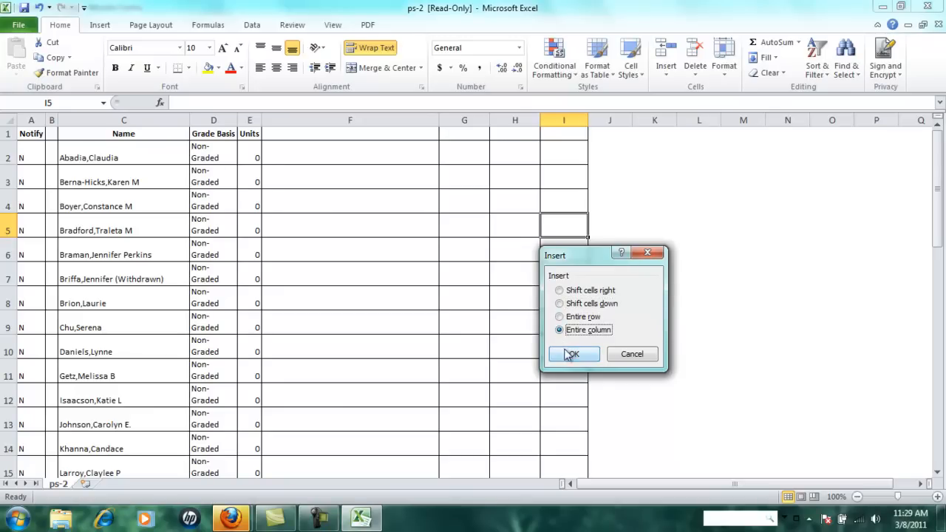
pyautogui.click(572, 355)
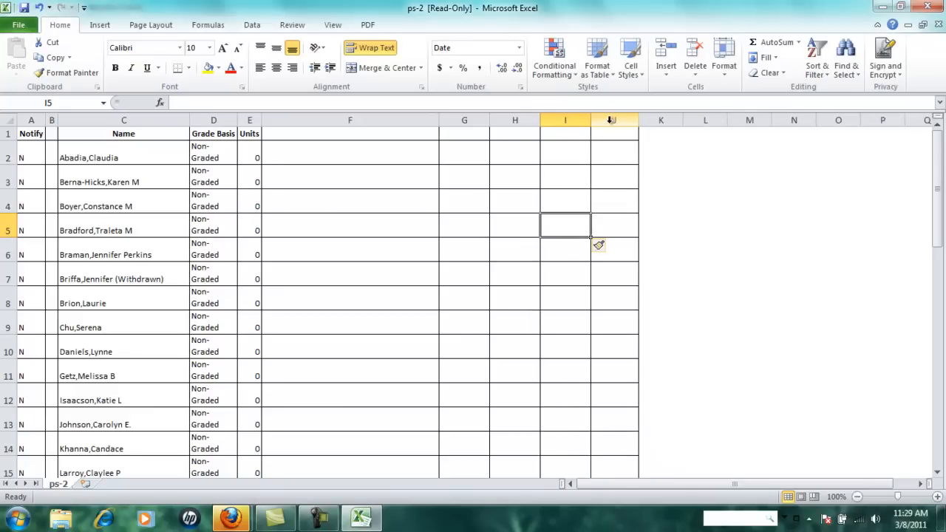
# Step: Insert several more blank columns from the newest column headers
pyautogui.rightClick(615, 120)
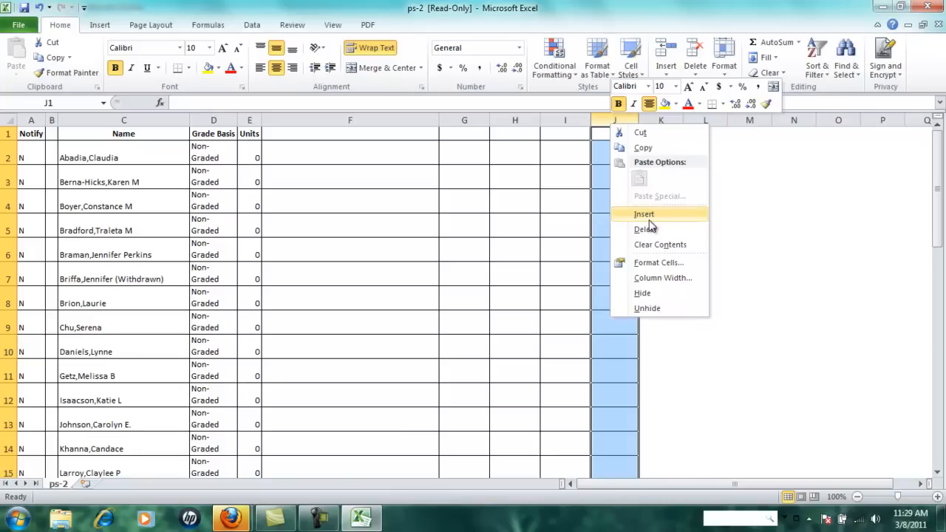
pyautogui.click(644, 213)
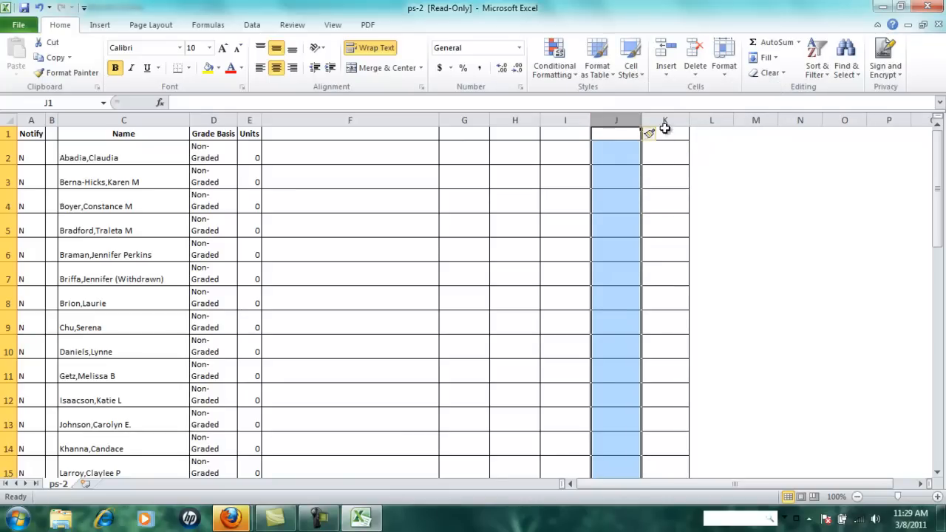
pyautogui.rightClick(665, 120)
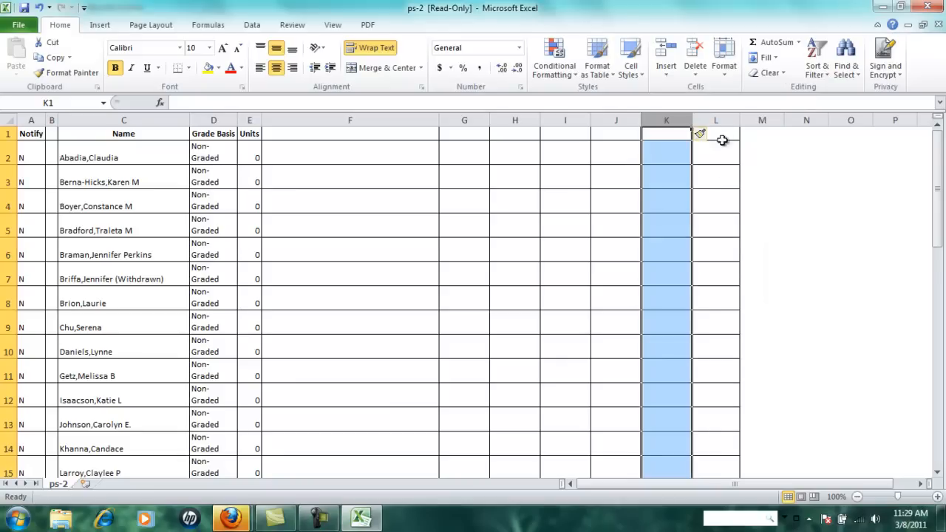
pyautogui.rightClick(715, 120)
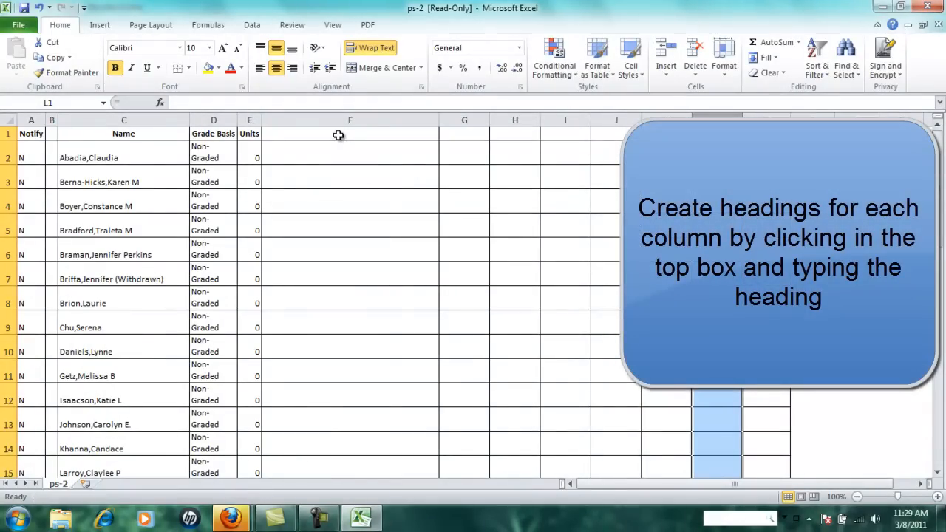
# Step: Head cell F1 'Quiz 1' and cell G1 'Homework Assignment 1'
pyautogui.click(349, 133)
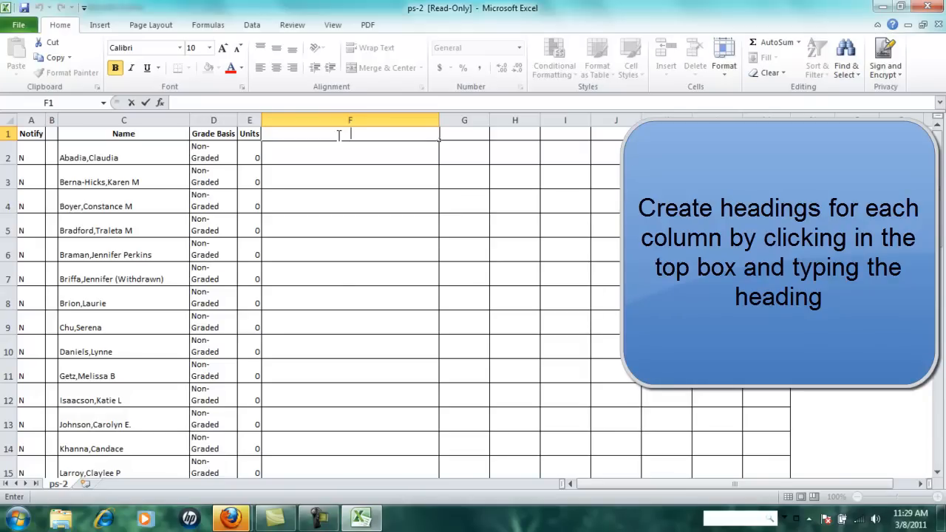
pyautogui.write('Quiz 1')
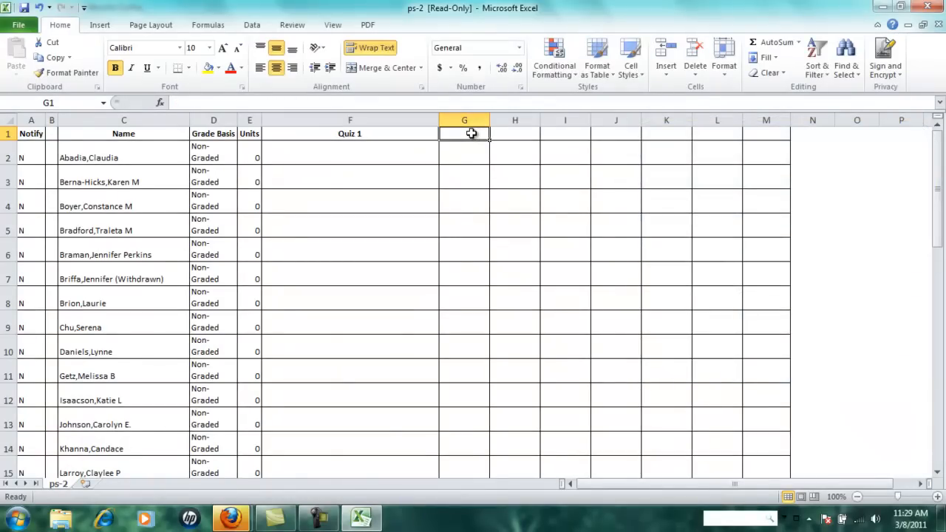
pyautogui.write('Homework Assingment')
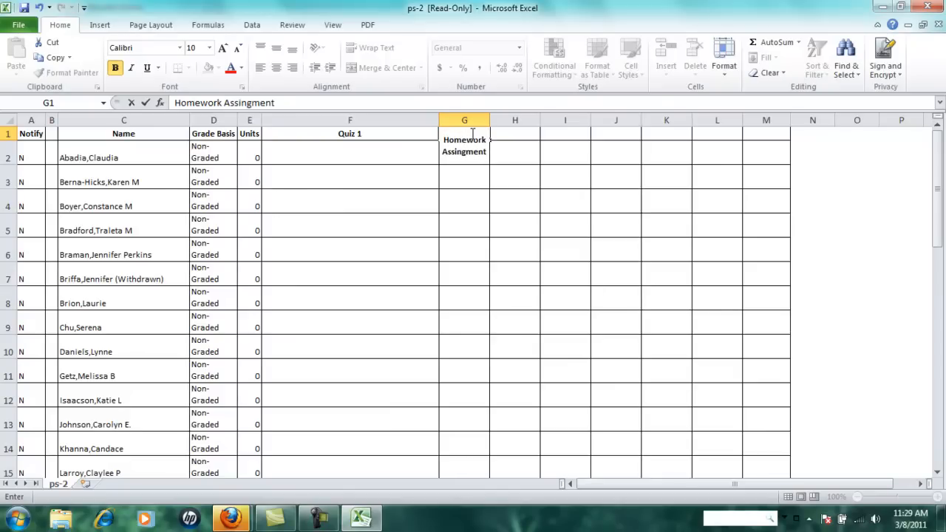
pyautogui.write('1')
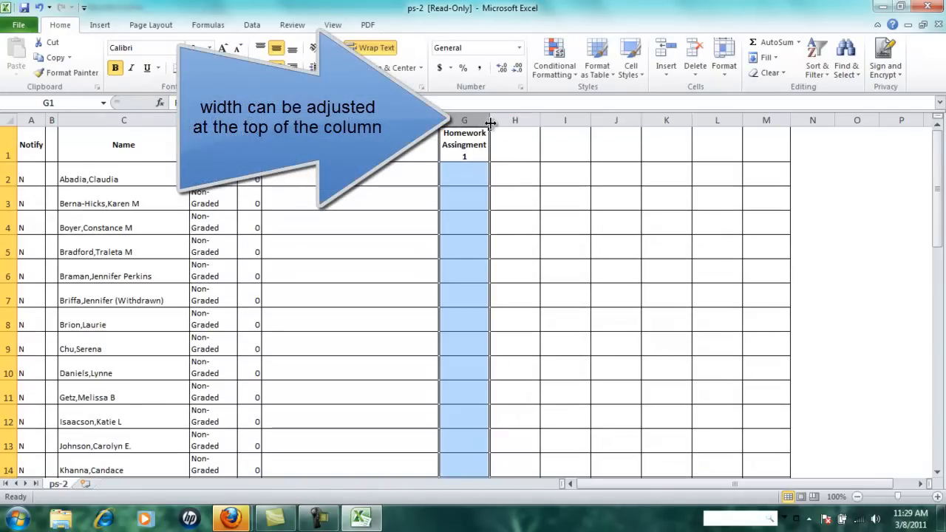
# Step: Widen column G so the Homework Assignment 1 heading fits on fewer lines
pyautogui.moveTo(488, 121); pyautogui.dragTo(512, 122)
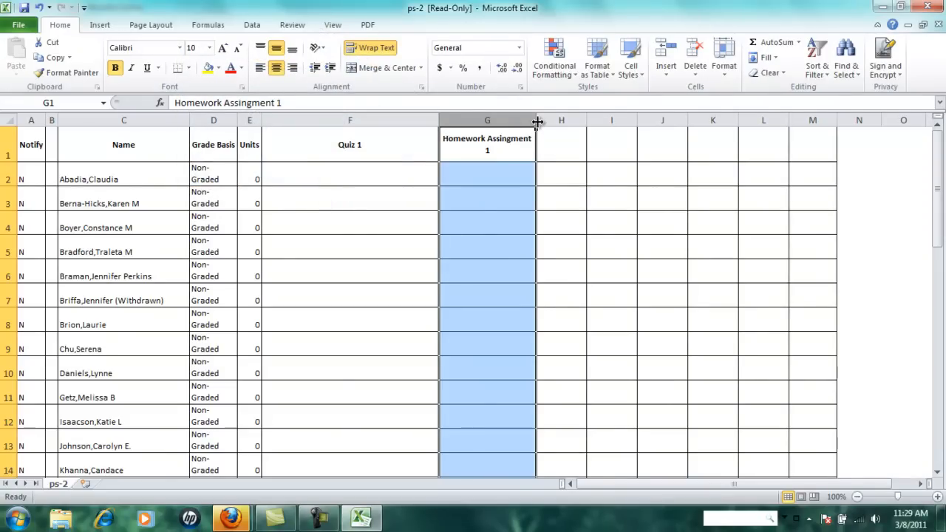
pyautogui.click(562, 146)
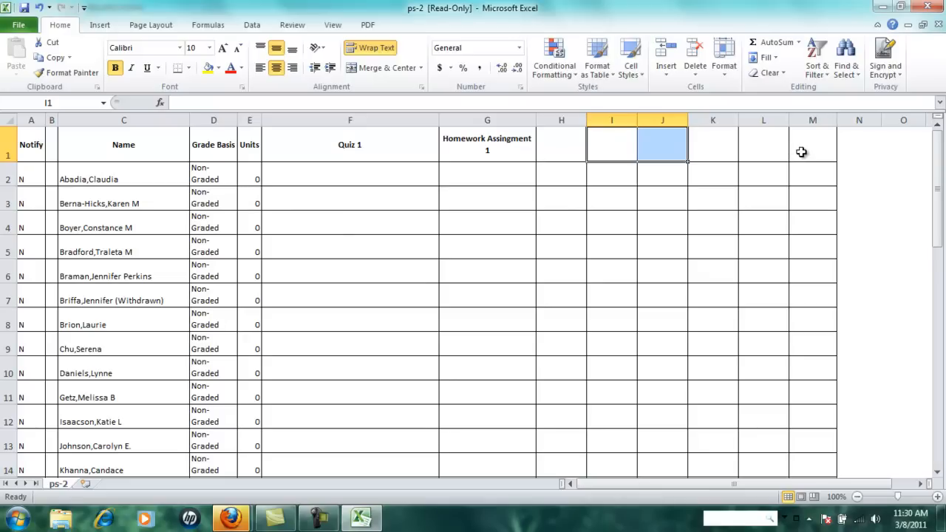
pyautogui.moveTo(849, 145)
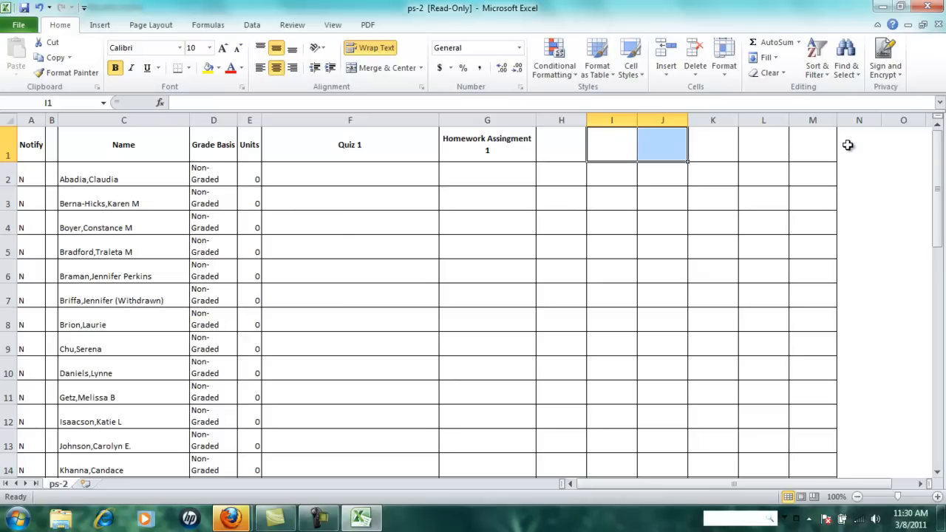
pyautogui.moveTo(494, 133)
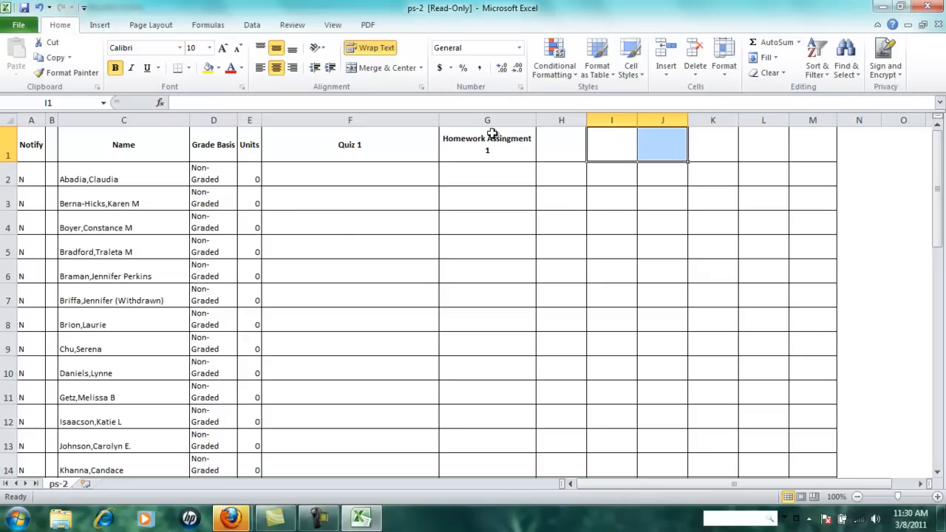
pyautogui.moveTo(348, 179)
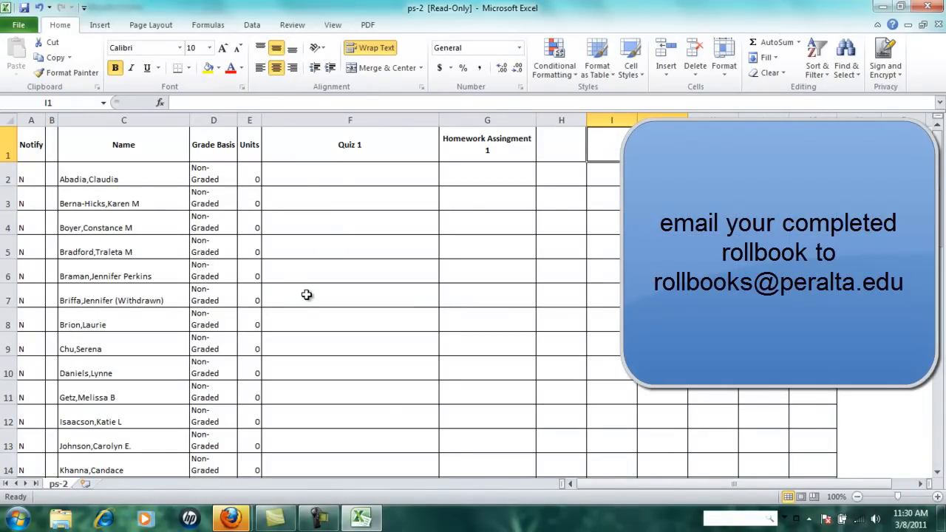
pyautogui.moveTo(305, 371)
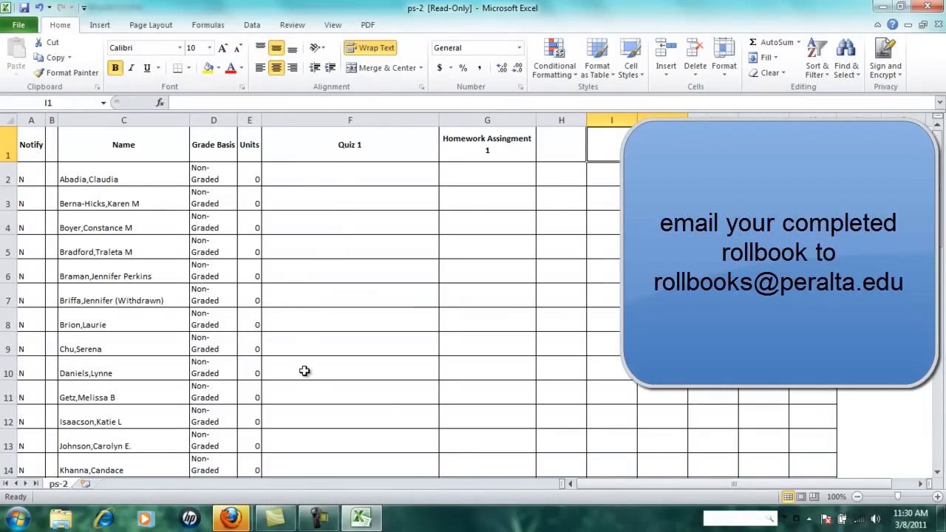
pyautogui.moveTo(300, 386)
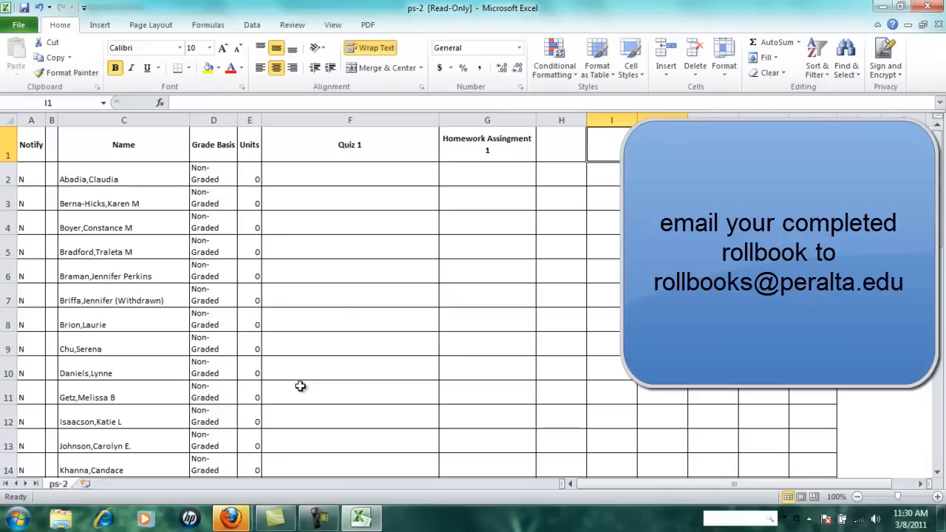